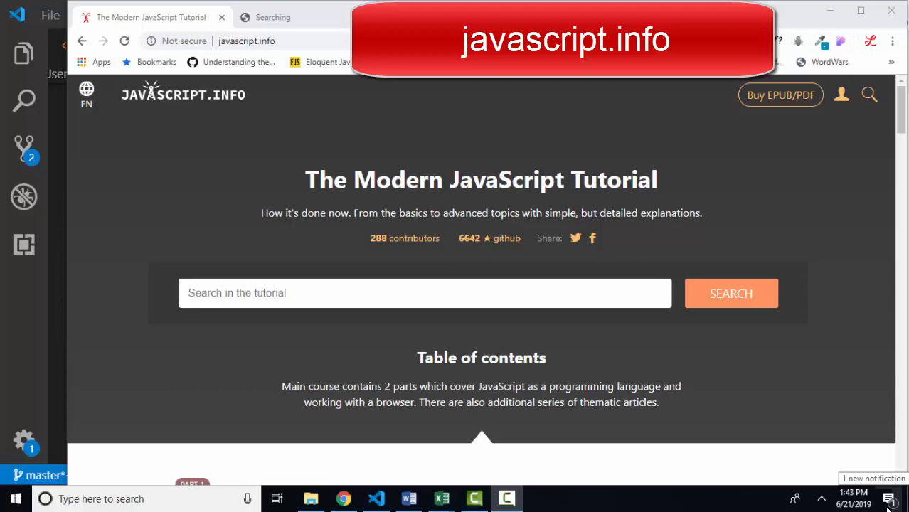
Scroll the javascript.info home page and open the 'Styles and classes' chapter under Document.
scroll(down, 3)
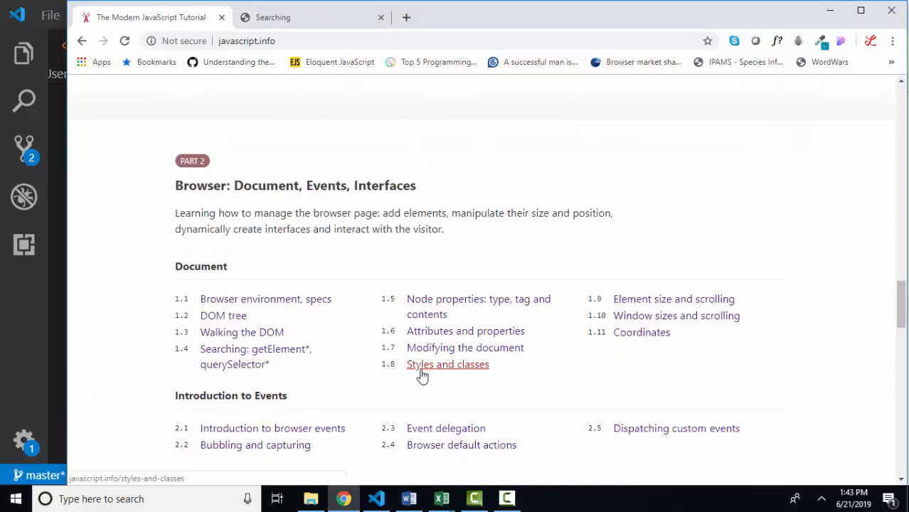
click(447, 364)
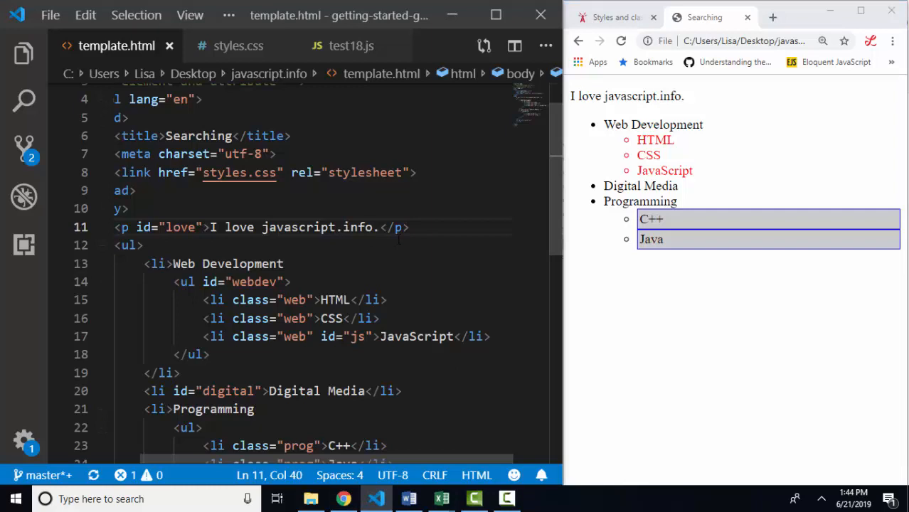
Select the love paragraph on line 11 of template.html, then view the .web and .prog rules in styles.css.
triple_click(263, 227)
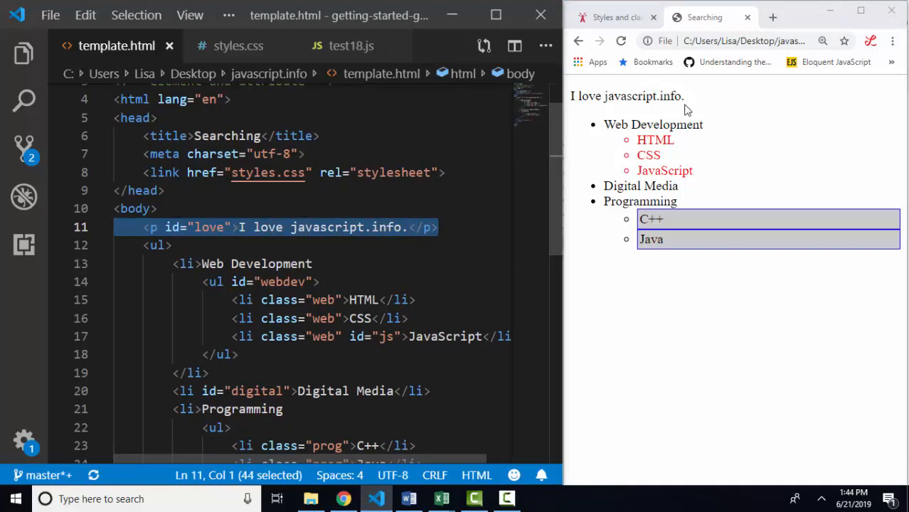
mouse_move(679, 112)
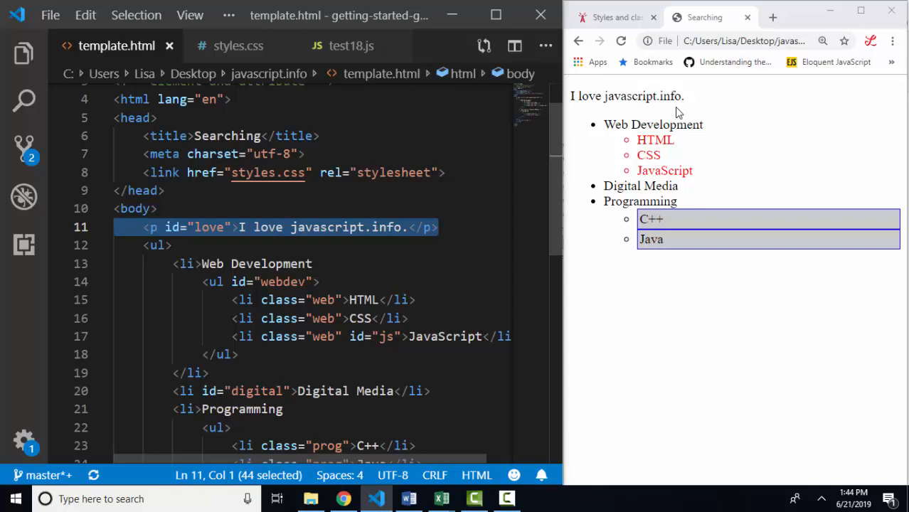
mouse_move(663, 142)
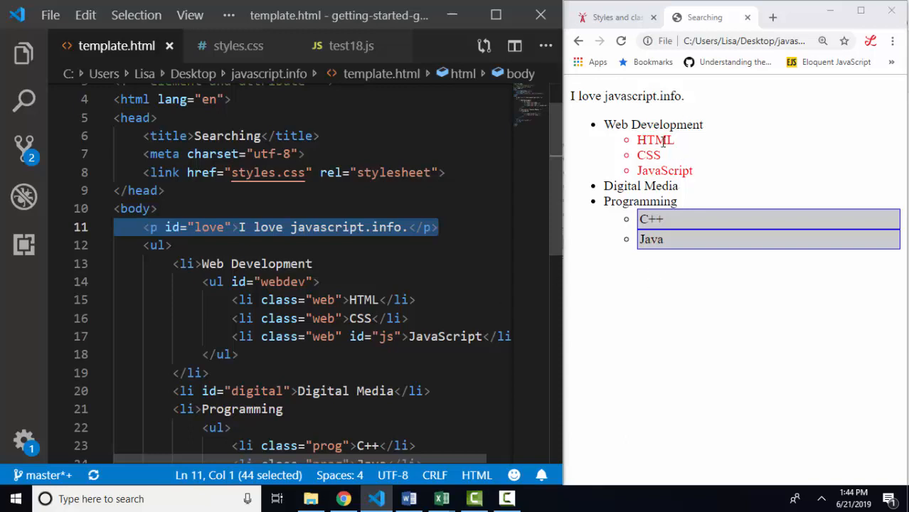
click(239, 46)
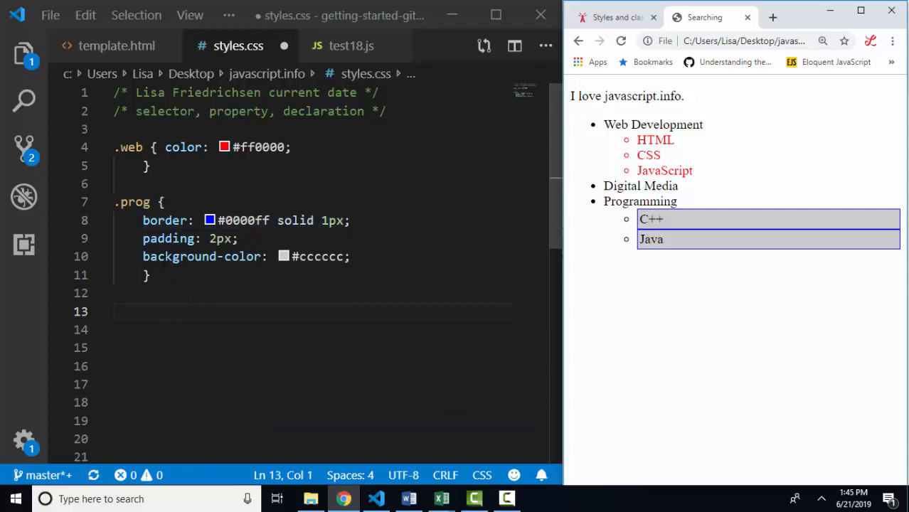
mouse_move(701, 239)
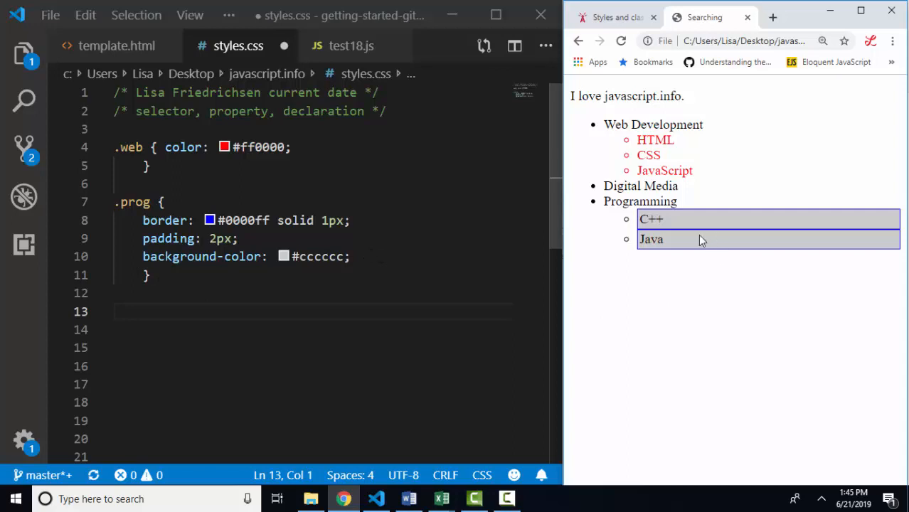
mouse_move(351, 45)
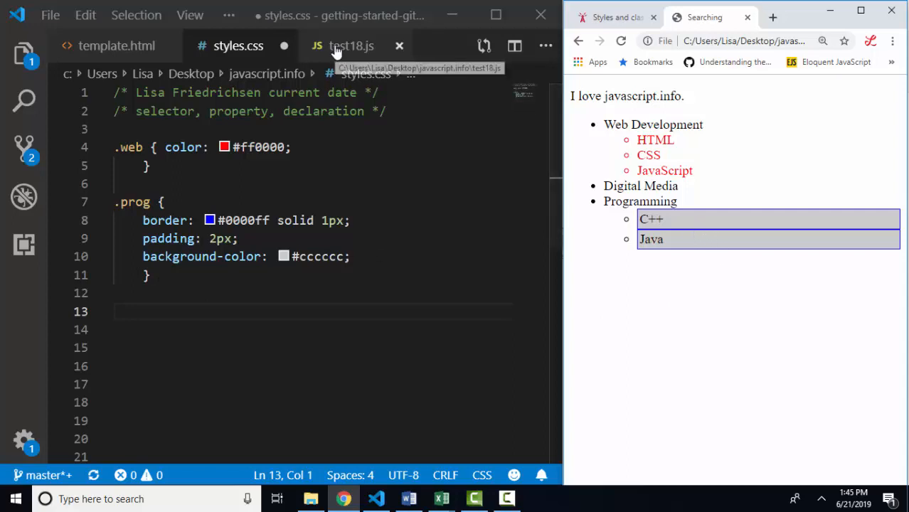
Review the getComputedStyle code in test18.js and make the third log print loveStyles.border instead of padding.
click(351, 45)
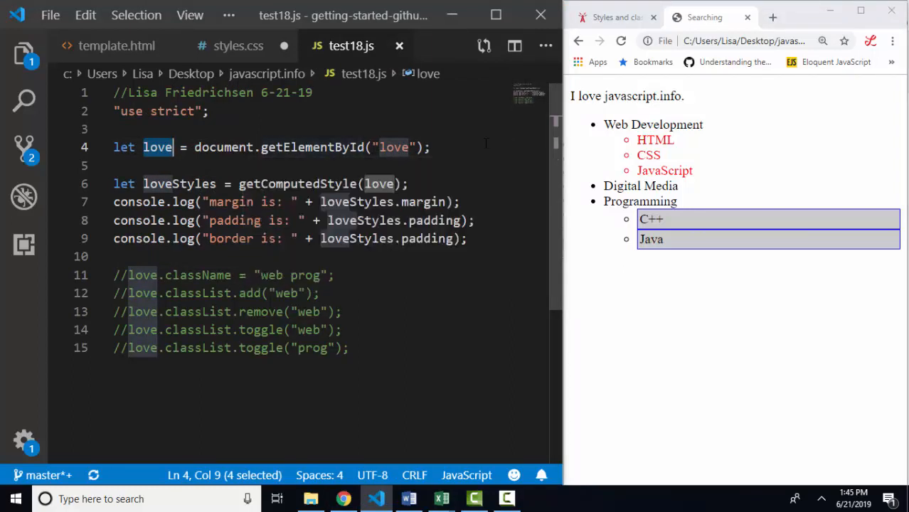
double_click(626, 96)
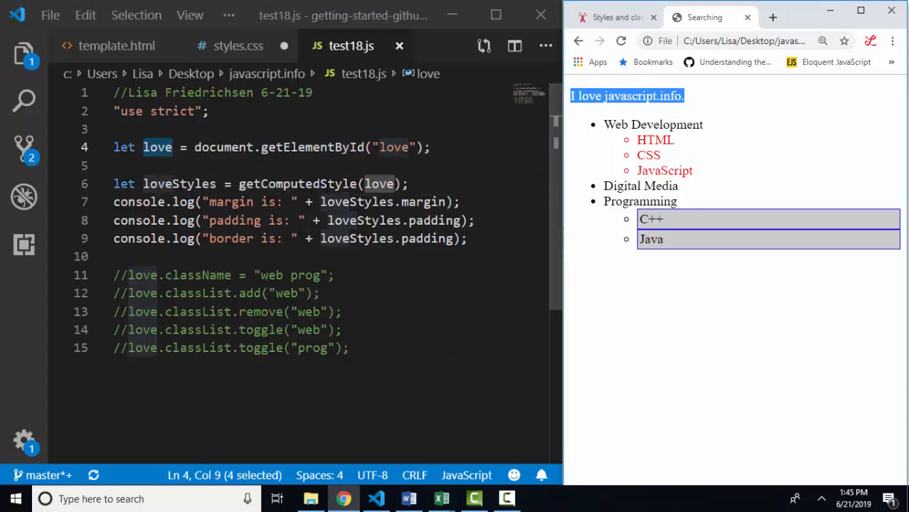
double_click(296, 184)
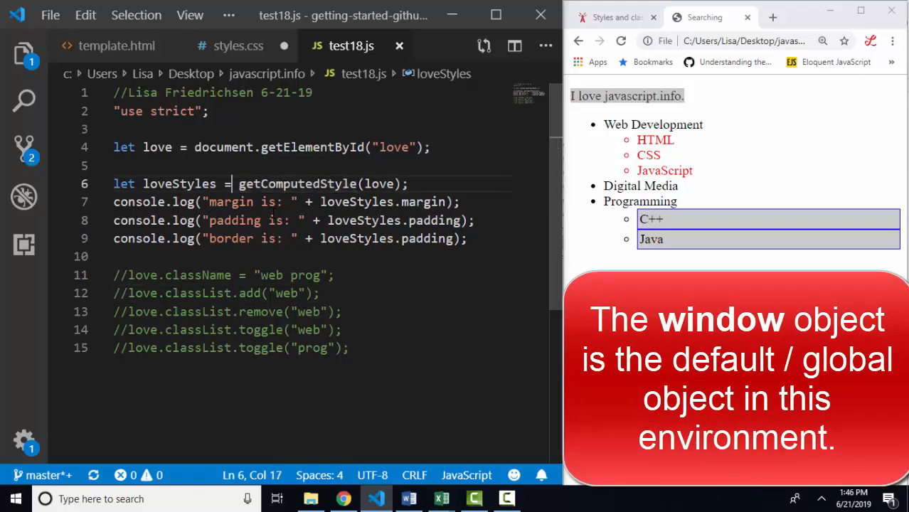
text(win)
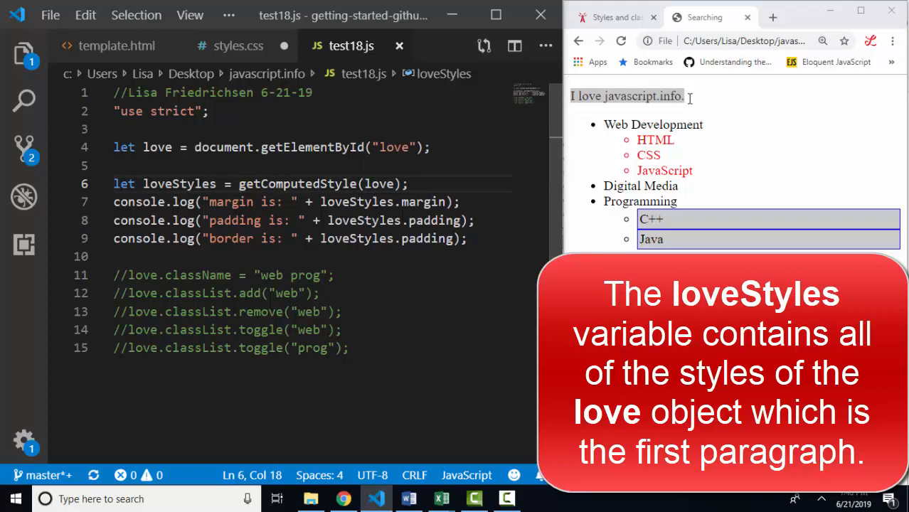
text(border)
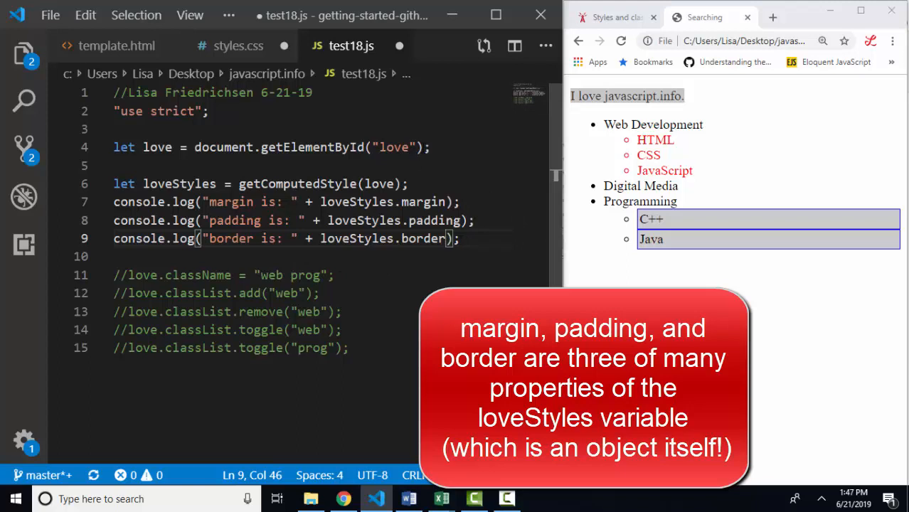
mouse_move(558, 199)
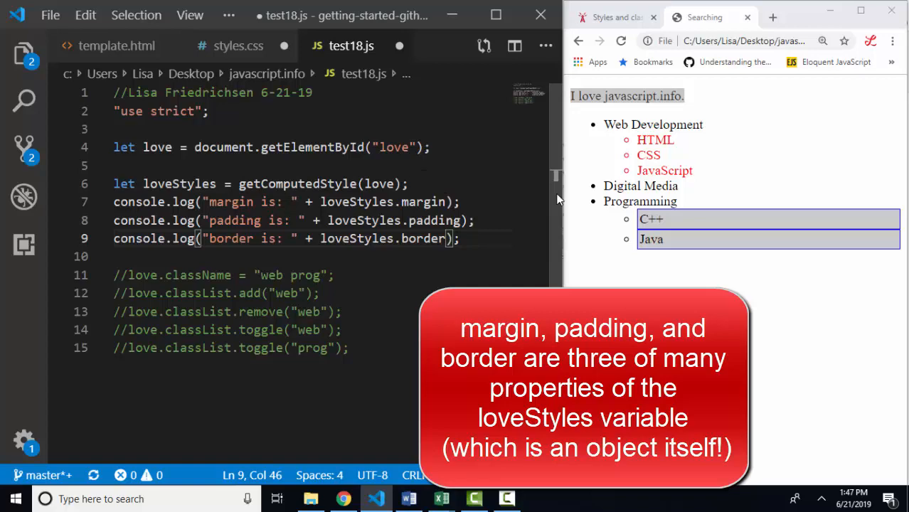
mouse_move(564, 225)
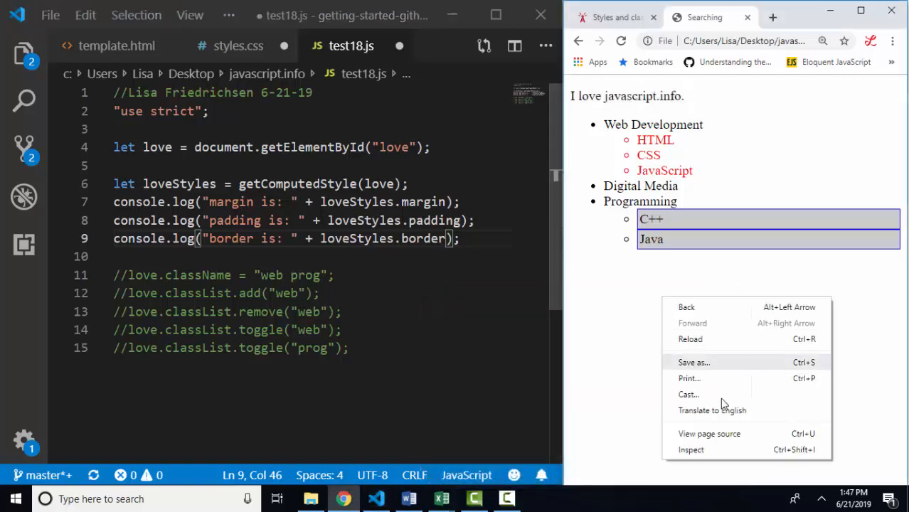
Inspect the page to read the logged values: margin 16px 0px, padding 0px, border 0px.
click(691, 450)
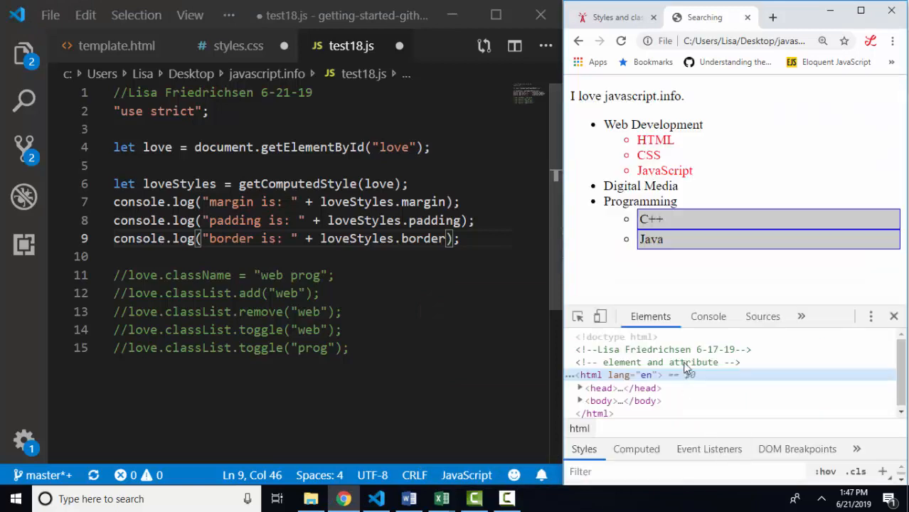
click(708, 315)
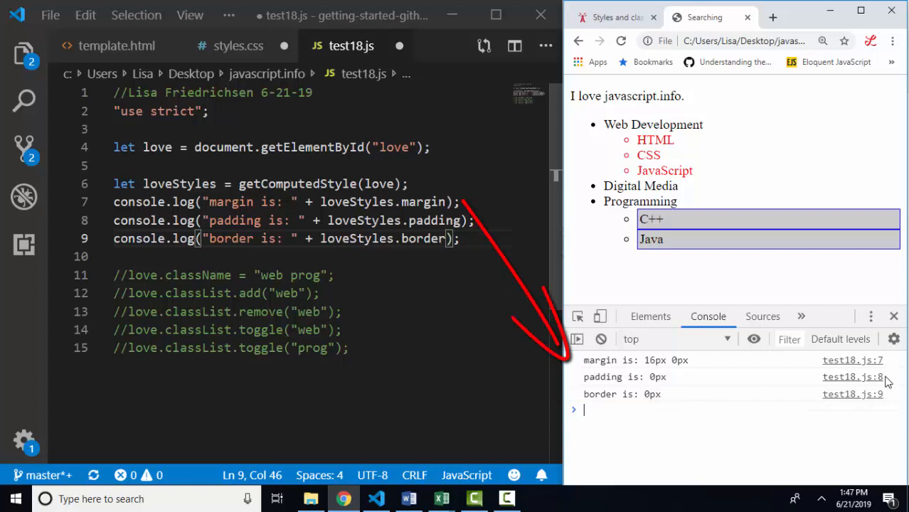
mouse_move(697, 373)
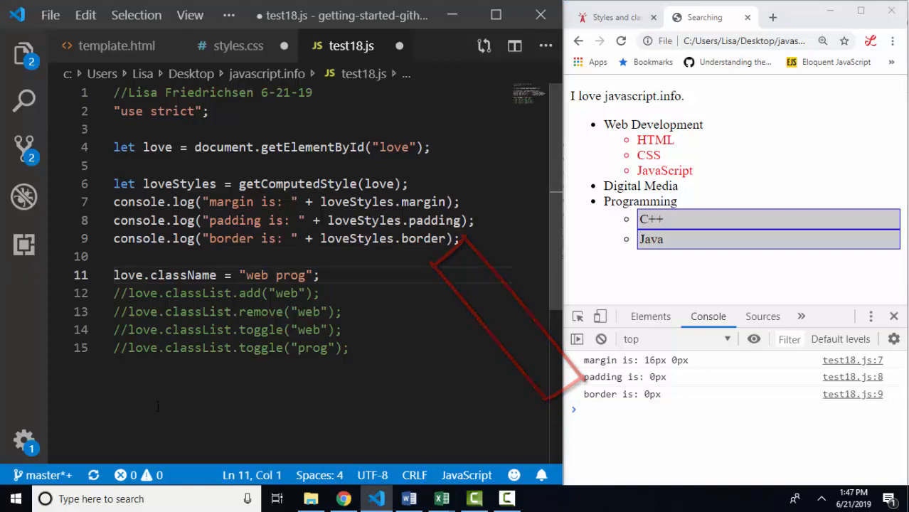
Review the className "web prog" line and uncomment love.classList.remove("web") on line 13.
double_click(183, 275)
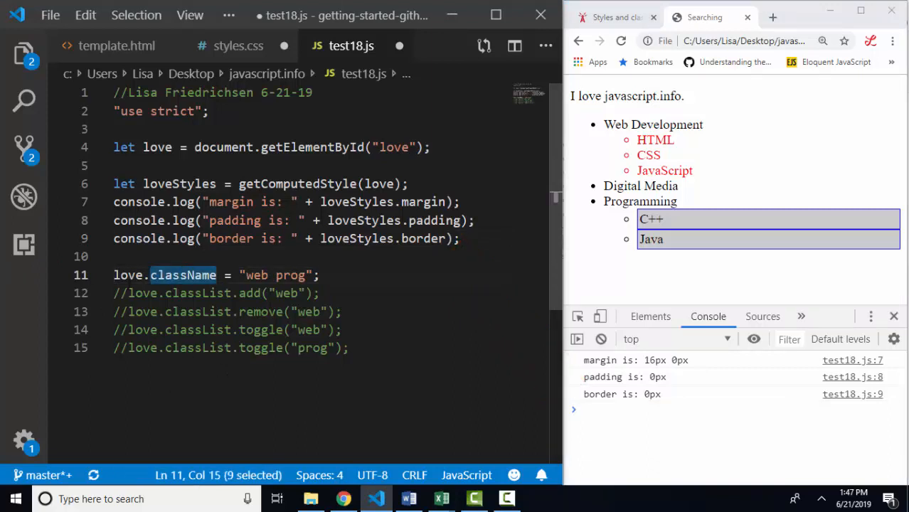
double_click(128, 276)
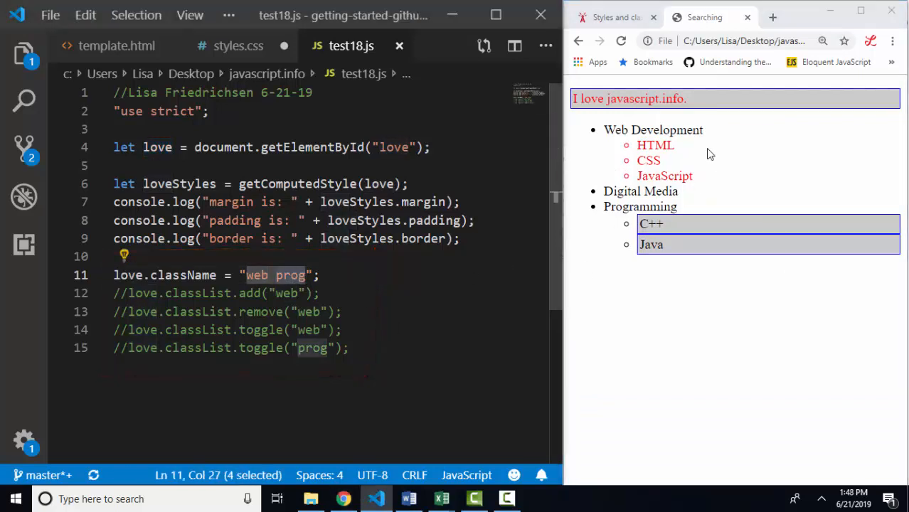
mouse_move(715, 225)
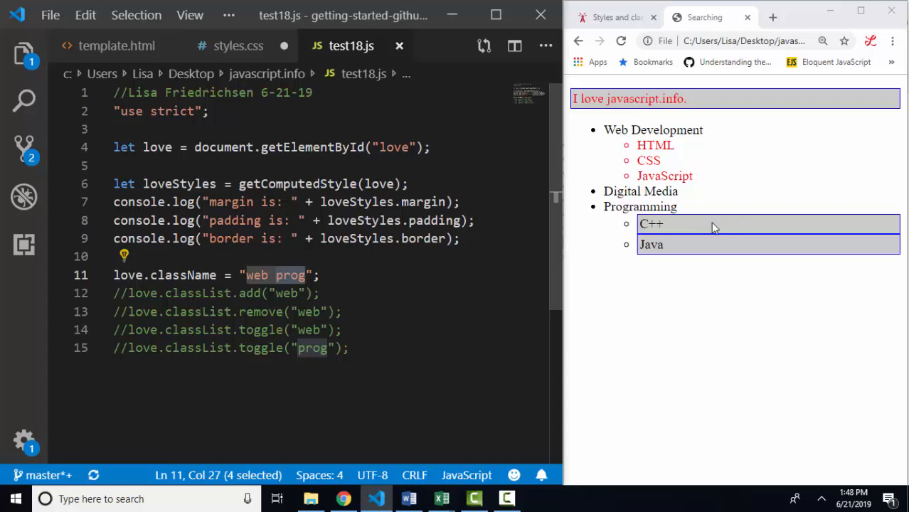
mouse_move(689, 113)
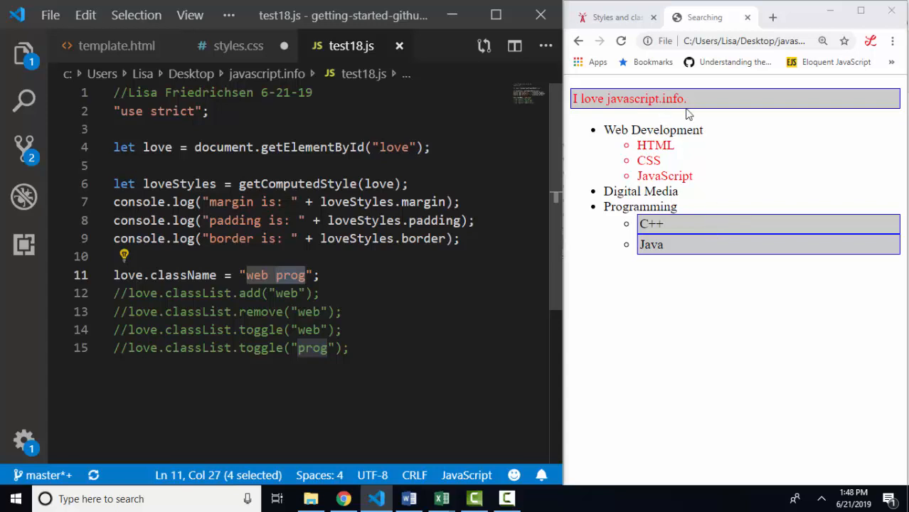
double_click(183, 276)
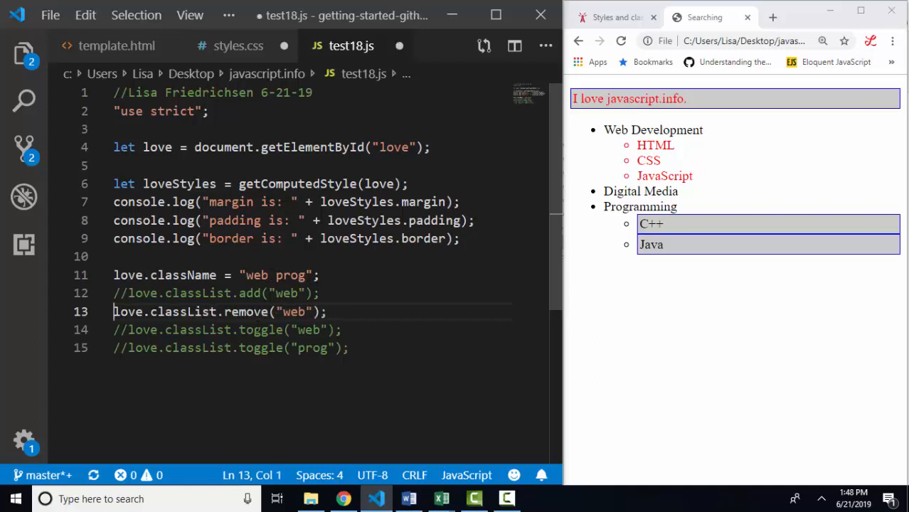
Save test18.js with the remove call active and compare it against the rules in styles.css.
double_click(184, 311)
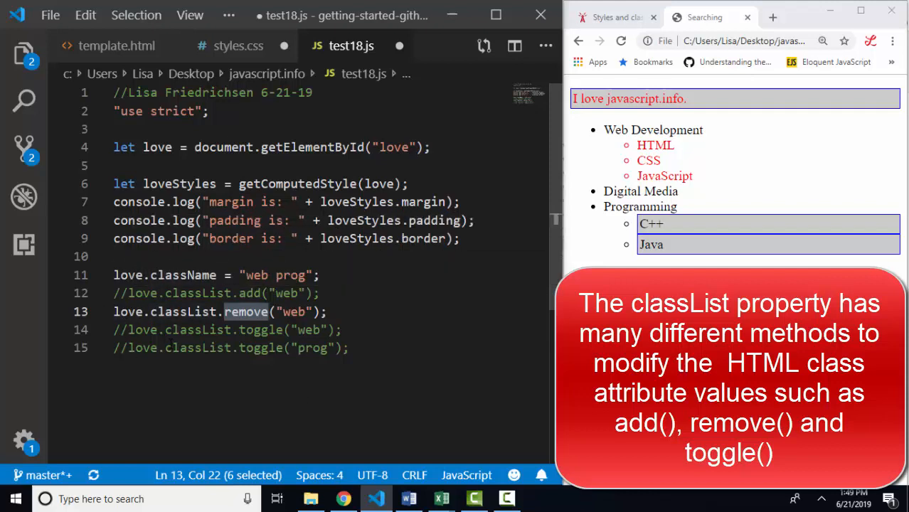
key(ctrl+s)
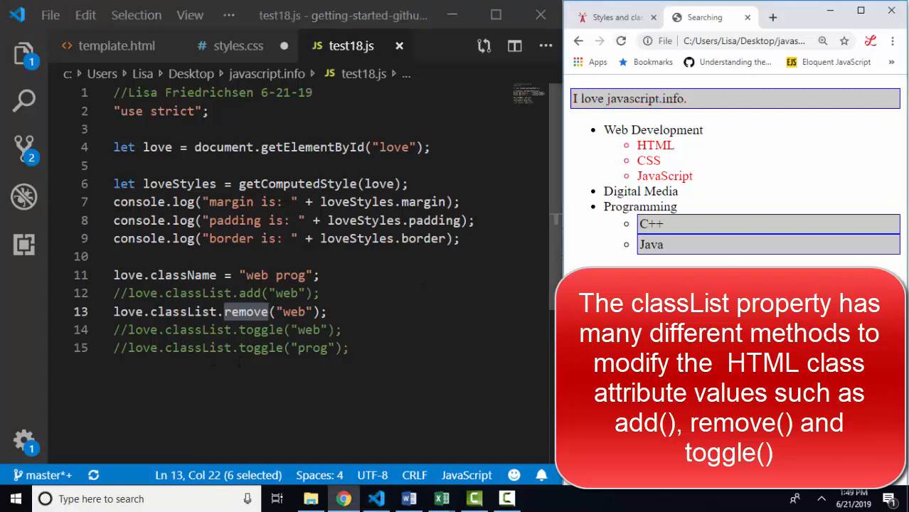
mouse_move(707, 116)
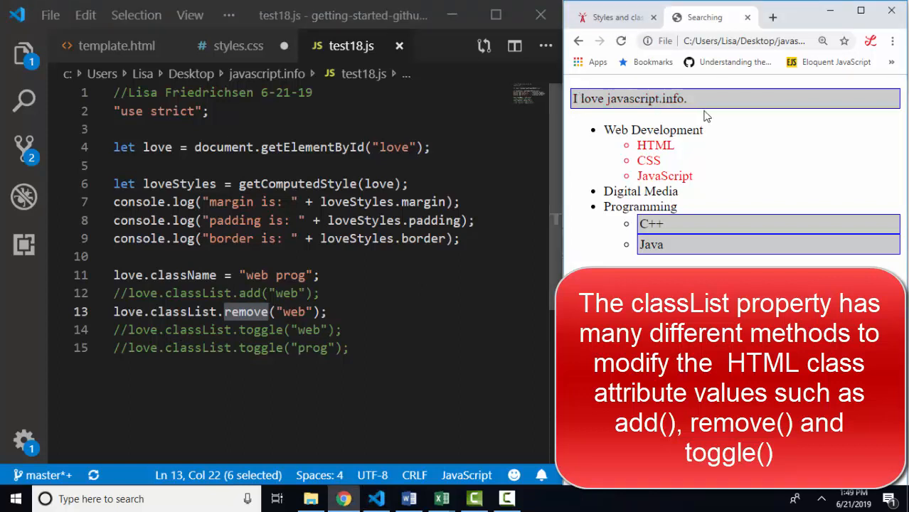
click(238, 46)
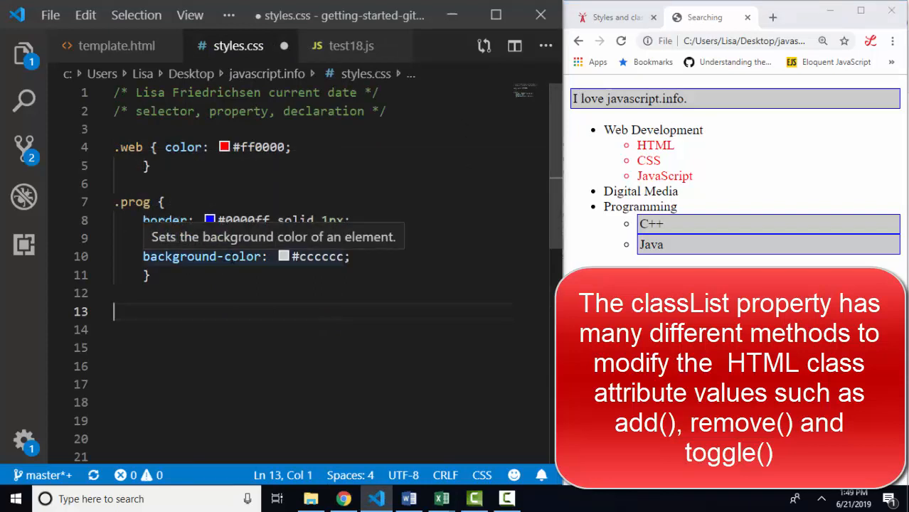
click(350, 46)
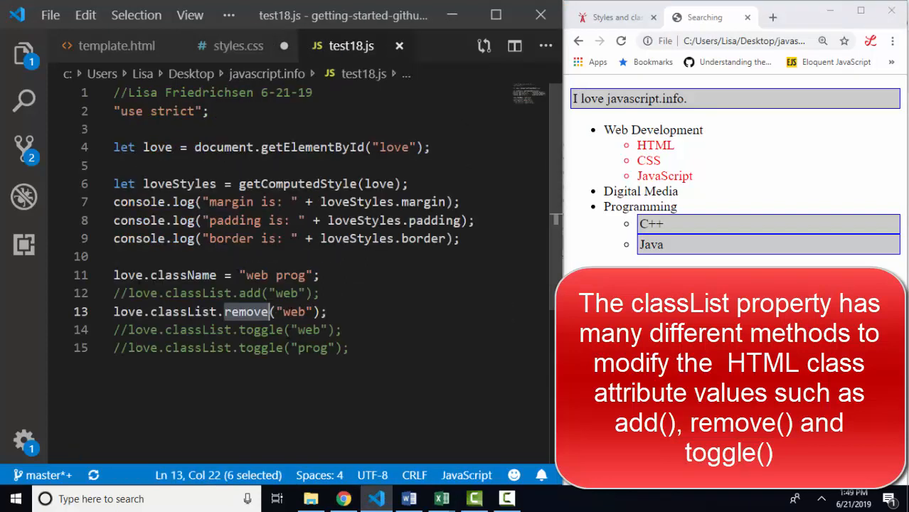
mouse_move(213, 275)
text(add)
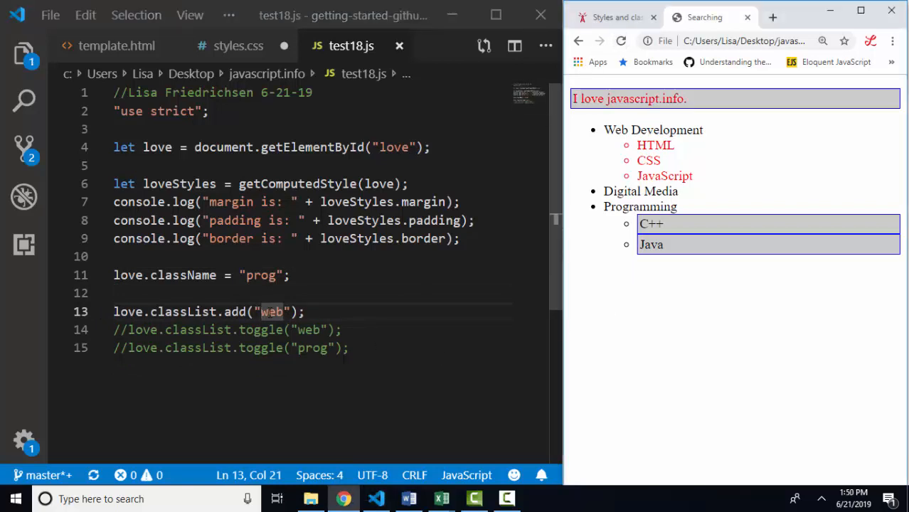
Set className to "prog" and add "web" with classList.add in test18.js.
click(203, 275)
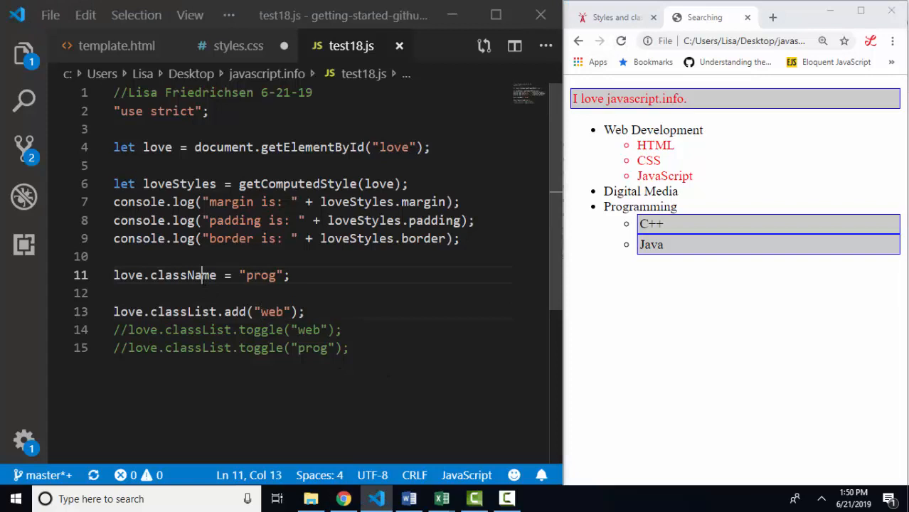
click(196, 311)
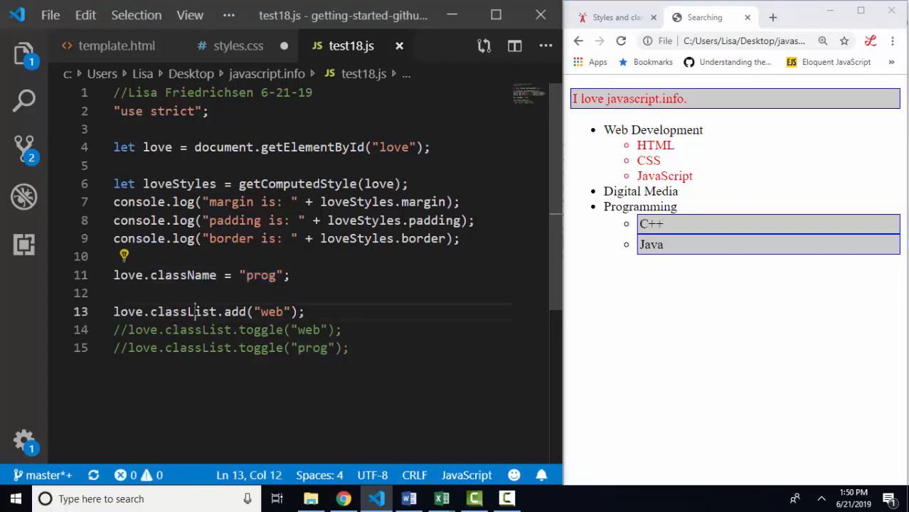
double_click(234, 311)
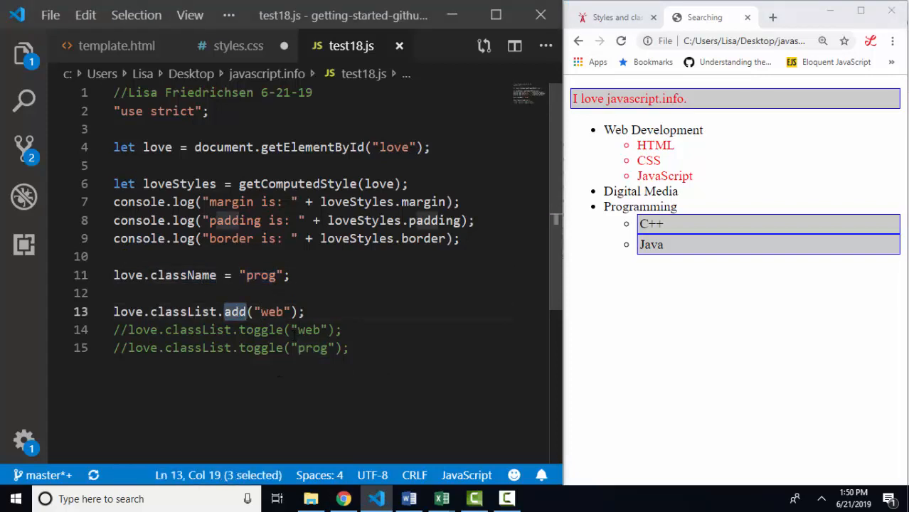
click(128, 330)
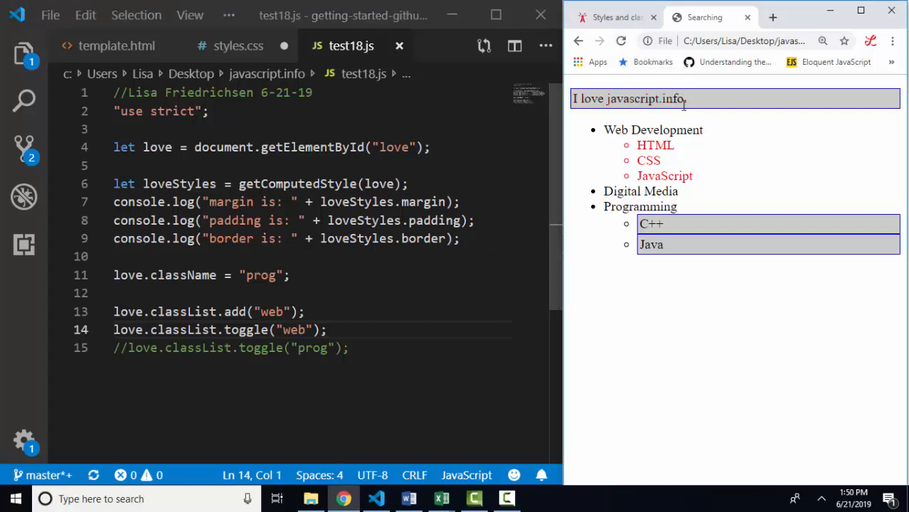
mouse_move(690, 106)
text(//)
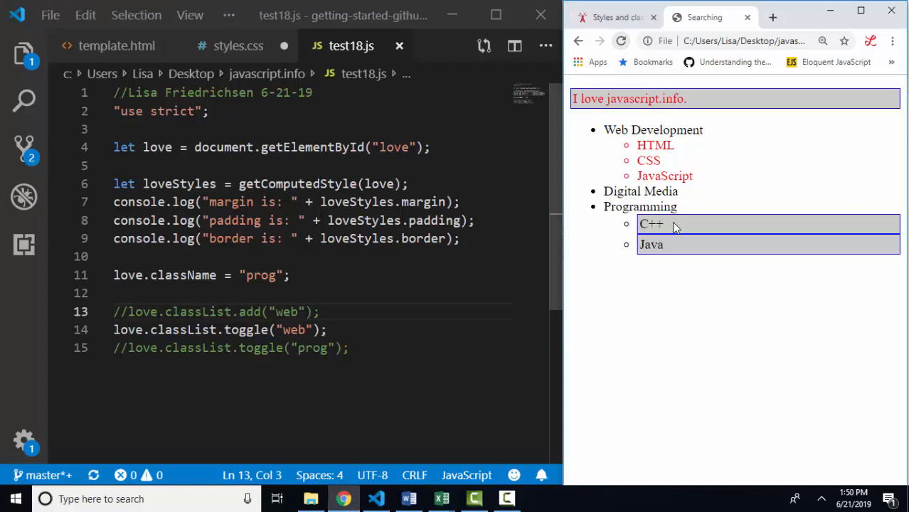
Comment out the add call and keep classList.toggle("web") active, highlighting "web".
double_click(293, 329)
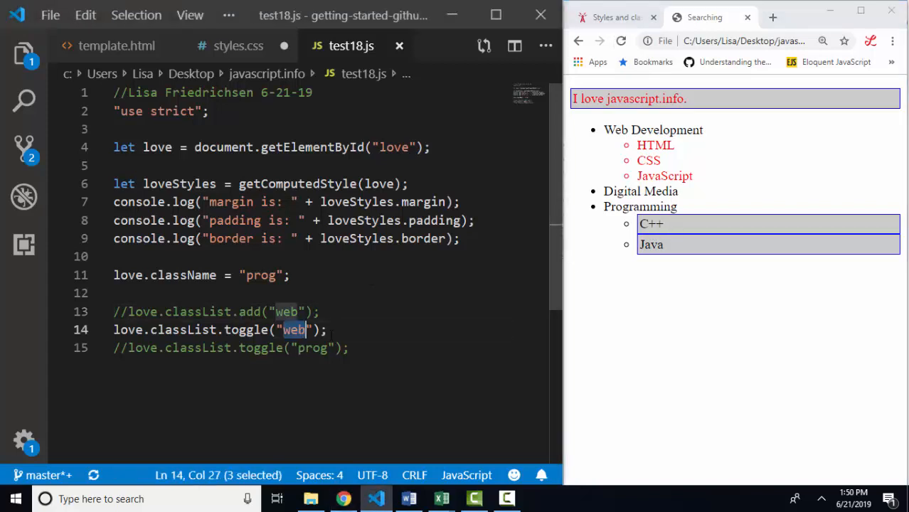
mouse_move(690, 105)
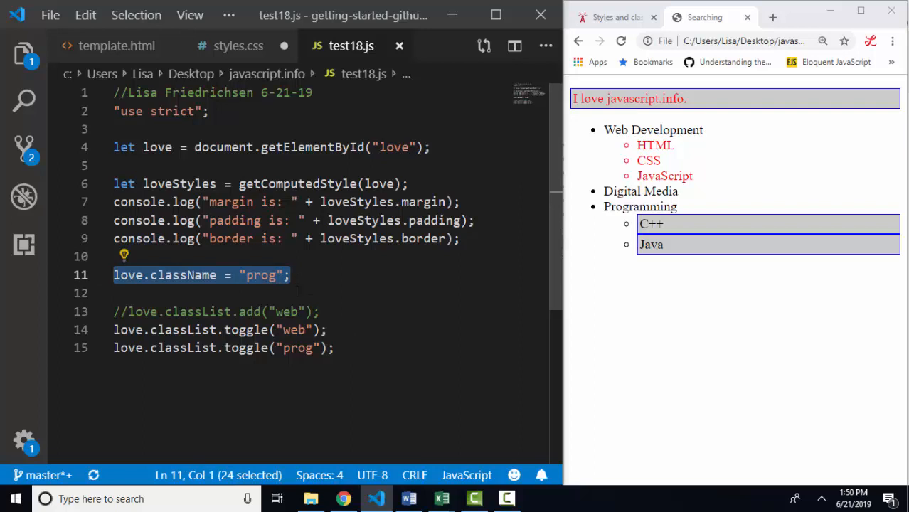
Make className "prog web" with both toggles active, then compare the two classes in styles.css.
text(web)
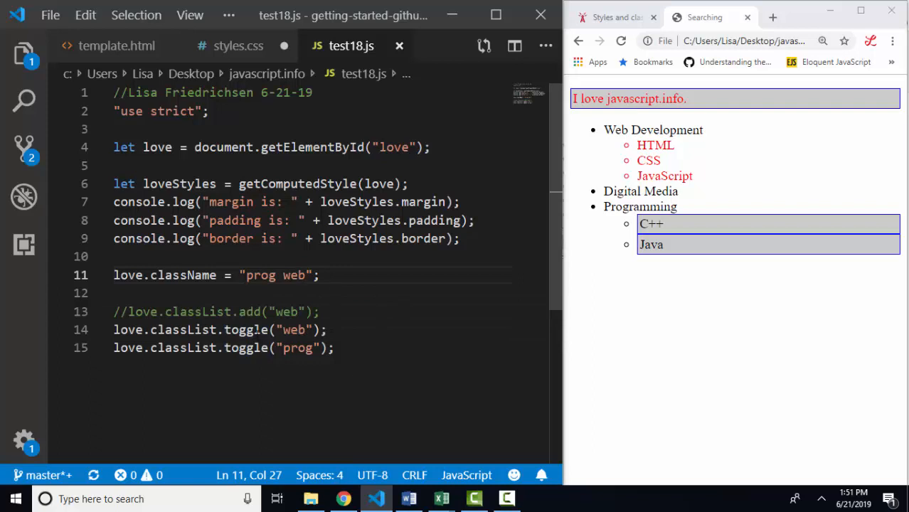
mouse_move(713, 244)
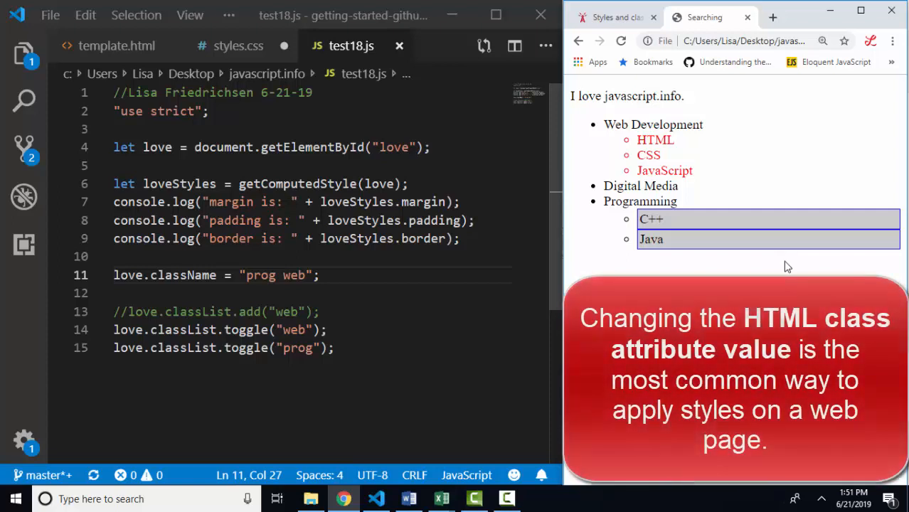
mouse_move(702, 120)
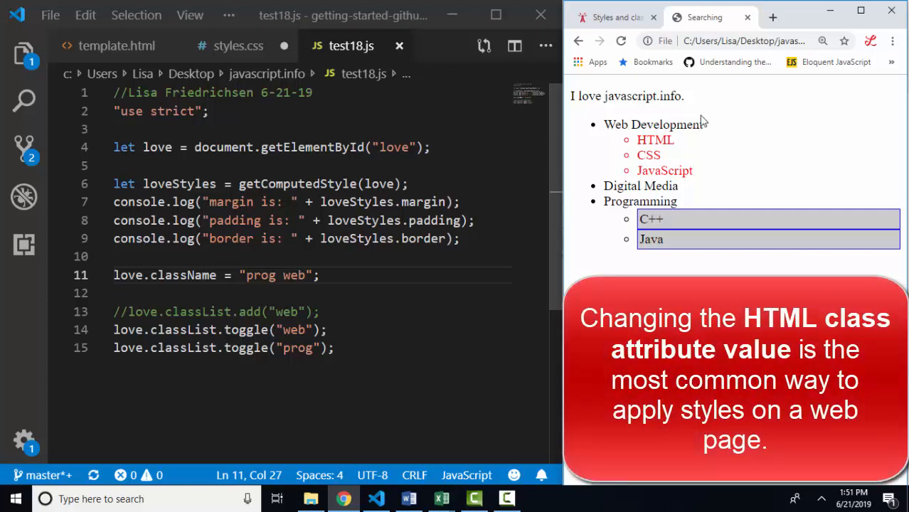
click(239, 46)
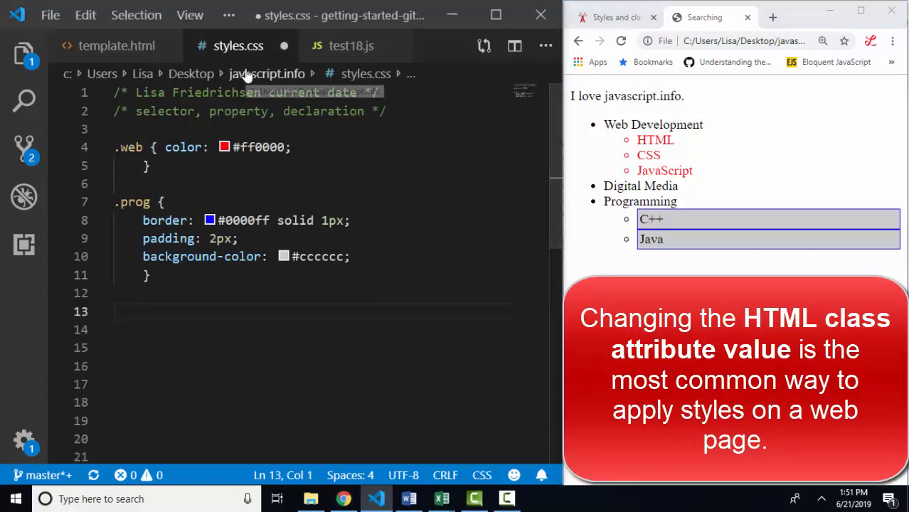
mouse_move(267, 73)
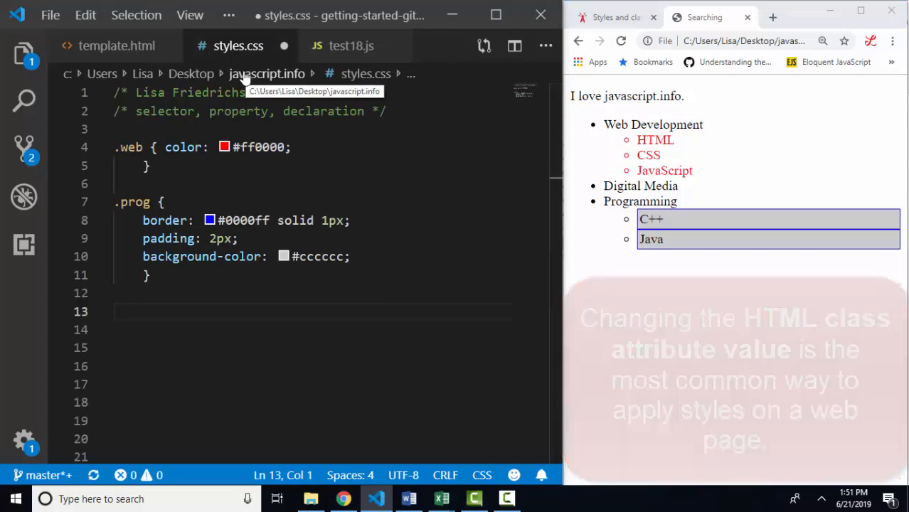